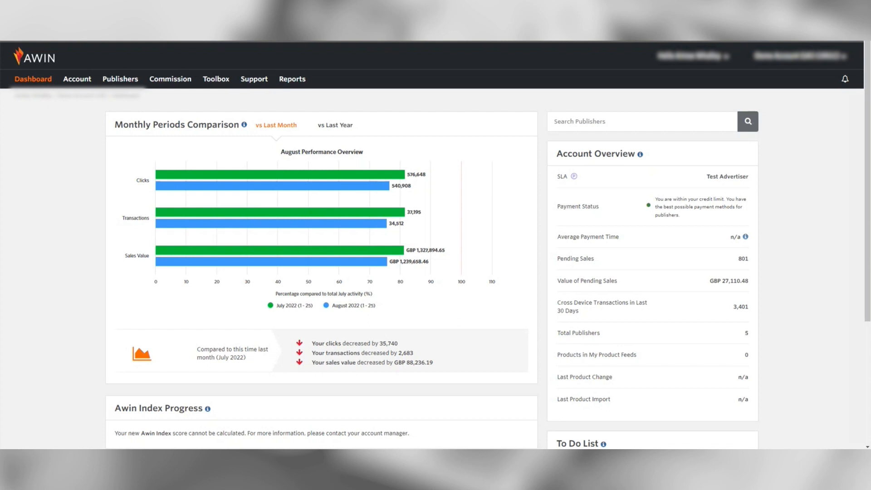
mouse_move(262, 121)
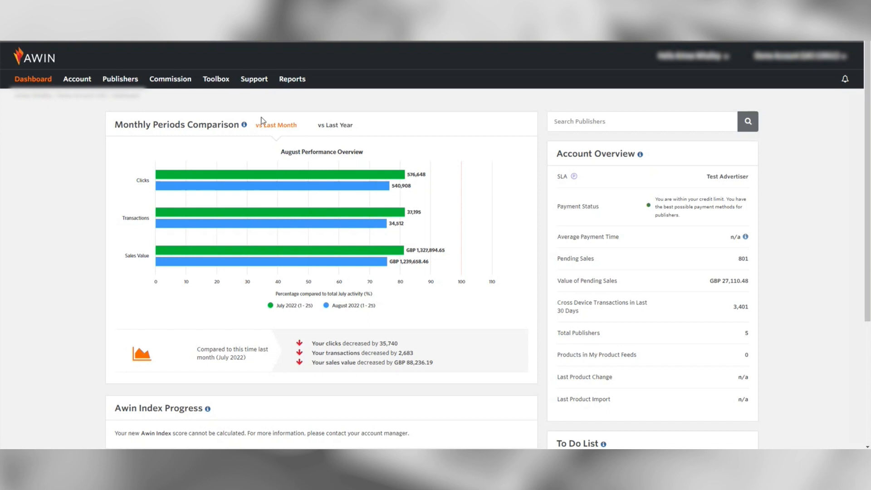
- Open this month's Transactions report from the Reports menu
left_click(292, 79)
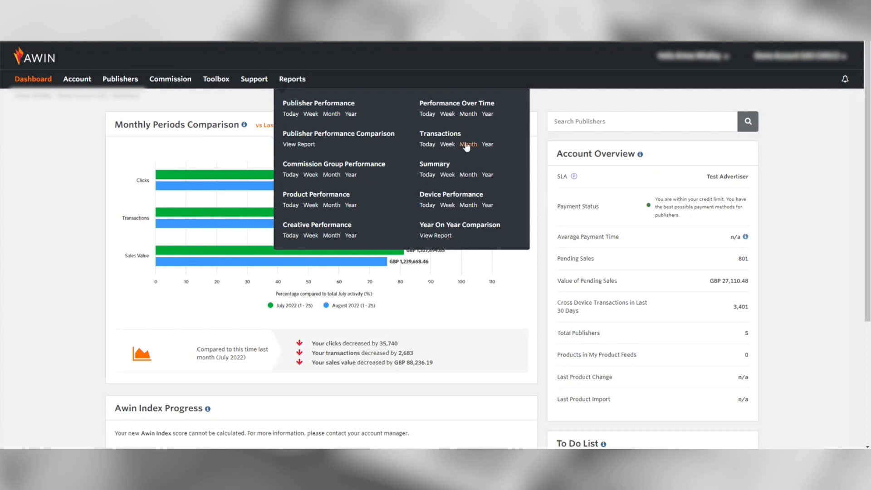
left_click(468, 144)
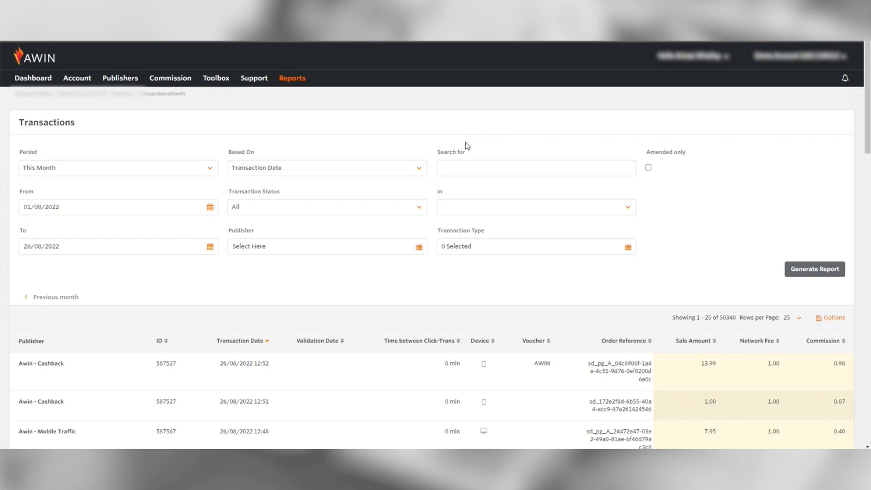
mouse_move(436, 141)
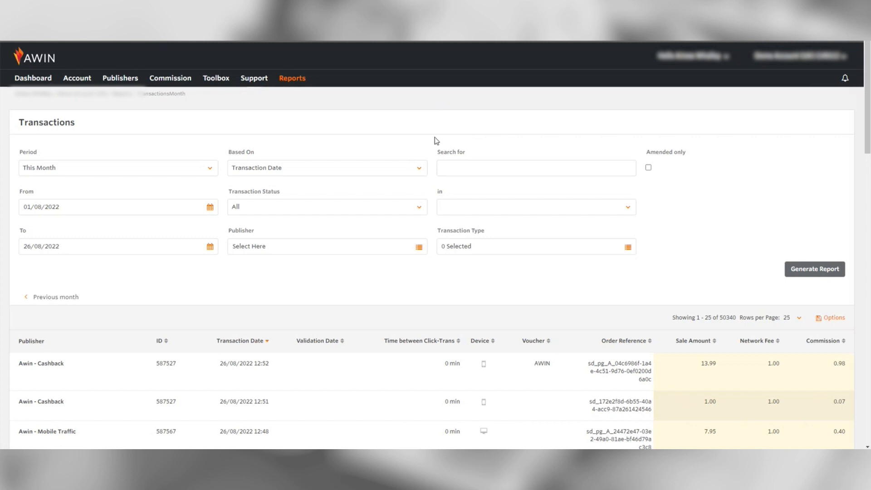
mouse_move(26, 228)
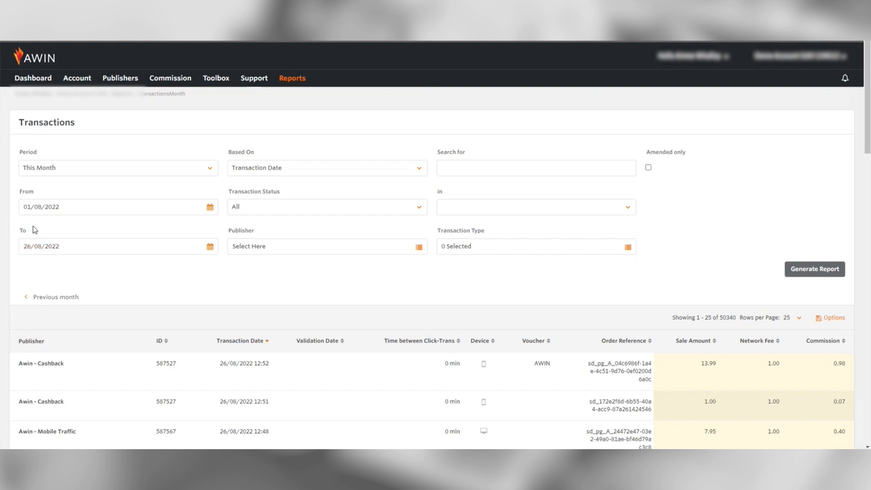
- Filter transactions to Last Month, based on Validation Date, with Approved status
left_click(117, 168)
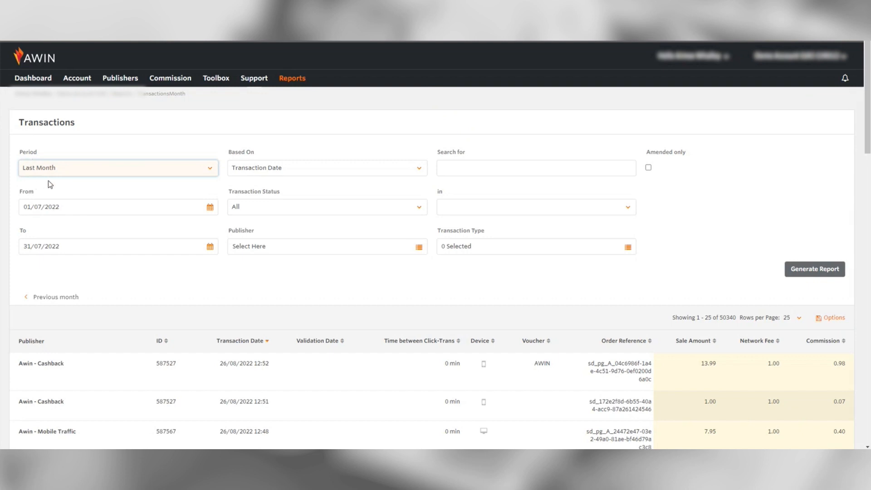
mouse_move(305, 183)
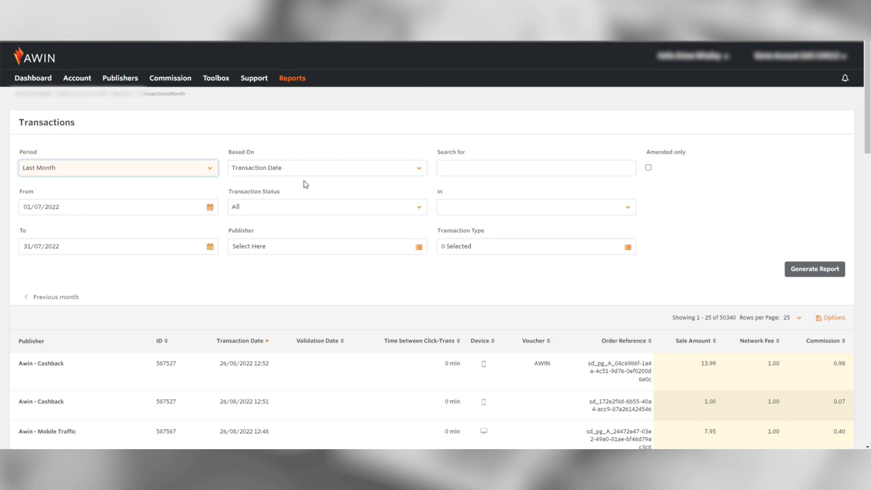
left_click(327, 167)
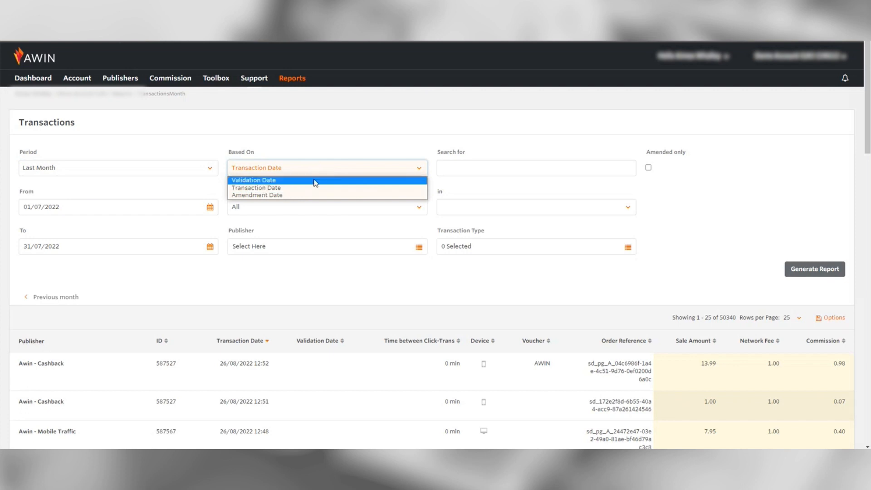
left_click(253, 180)
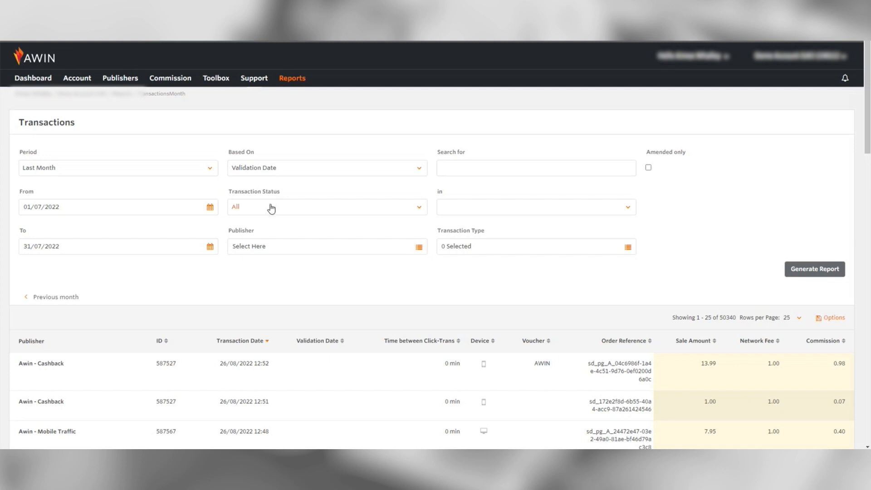
left_click(327, 207)
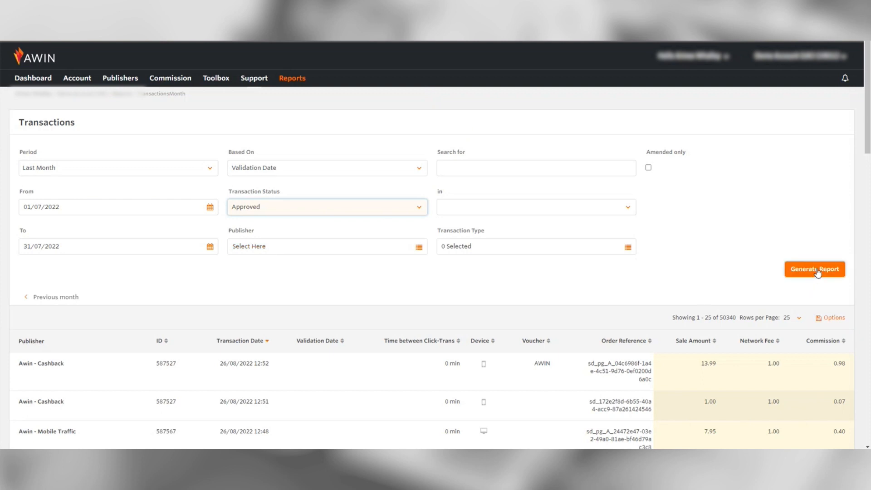
- Generate the report and scroll through the 45,948 July 2022 transactions
left_click(815, 269)
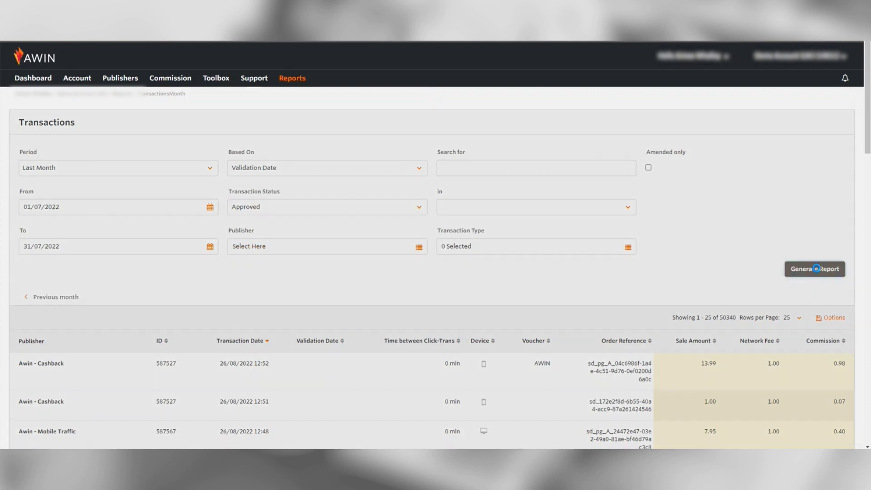
left_click(815, 270)
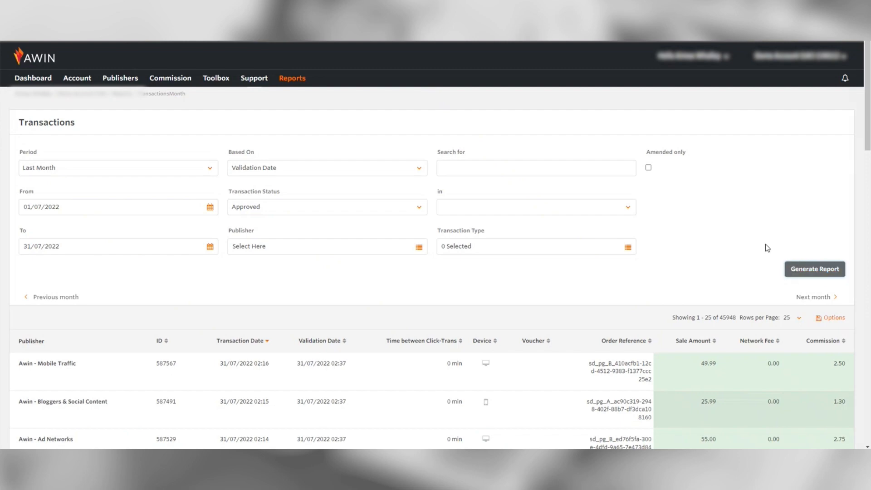
scroll("down", 3)
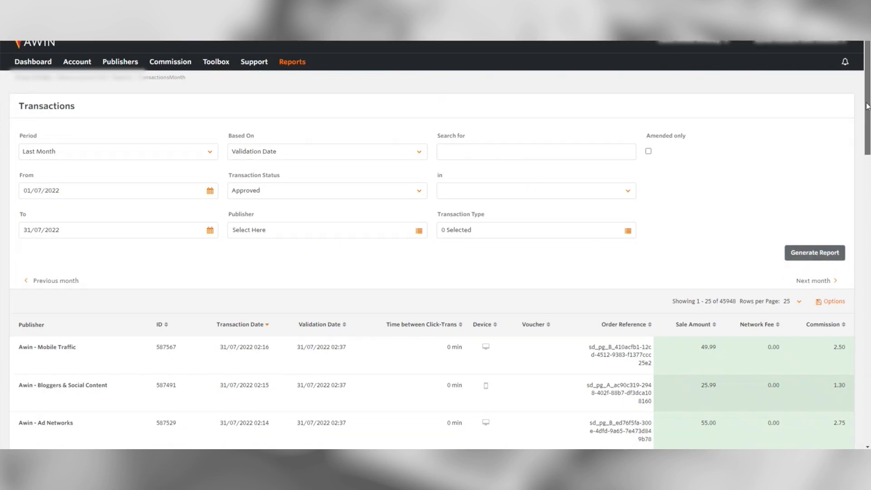
scroll("down", 3)
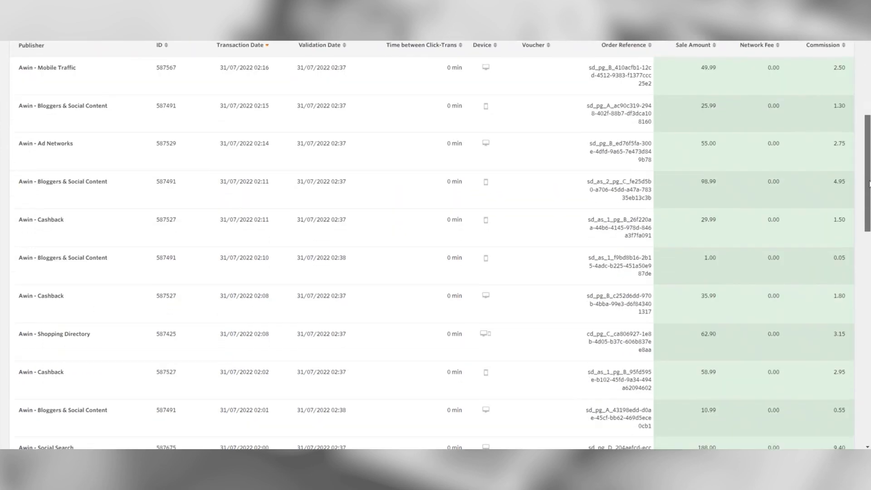
scroll("down", 3)
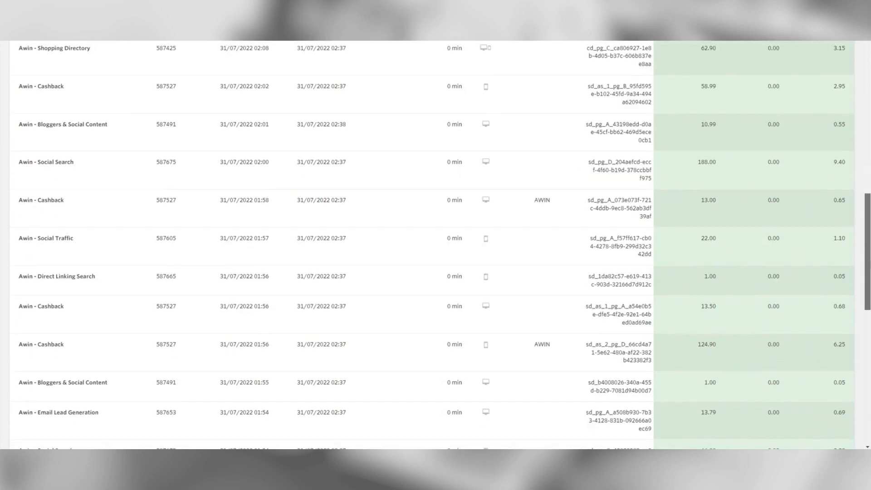
scroll("down", 3)
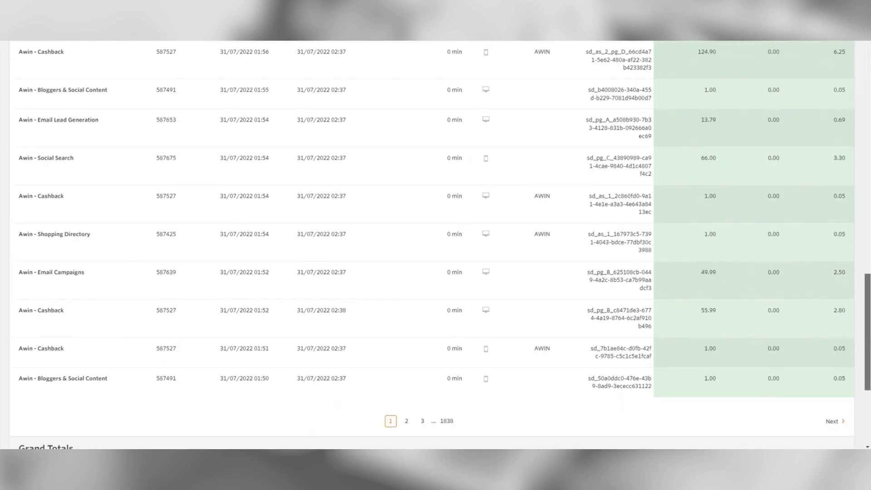
- Scroll down to the Grand Totals: 45,856 sales, 1,631,159.31 sales, 161,110.28 commission
scroll("down", 3)
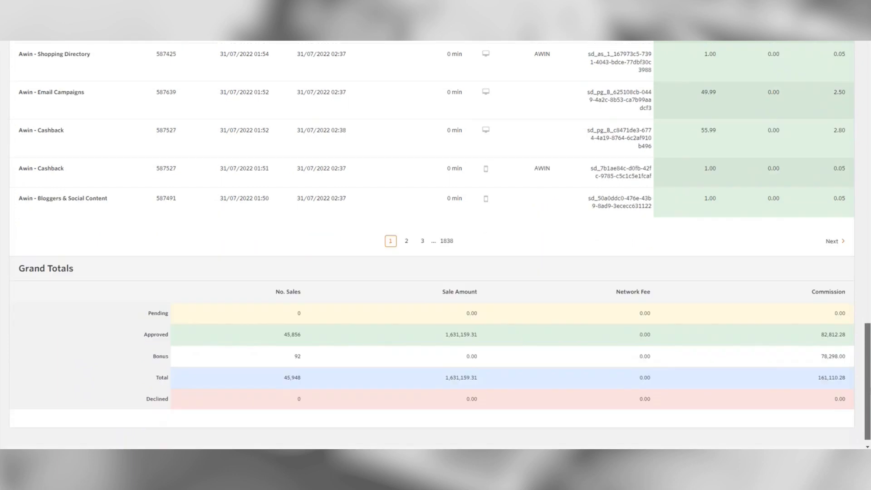
scroll("down", 3)
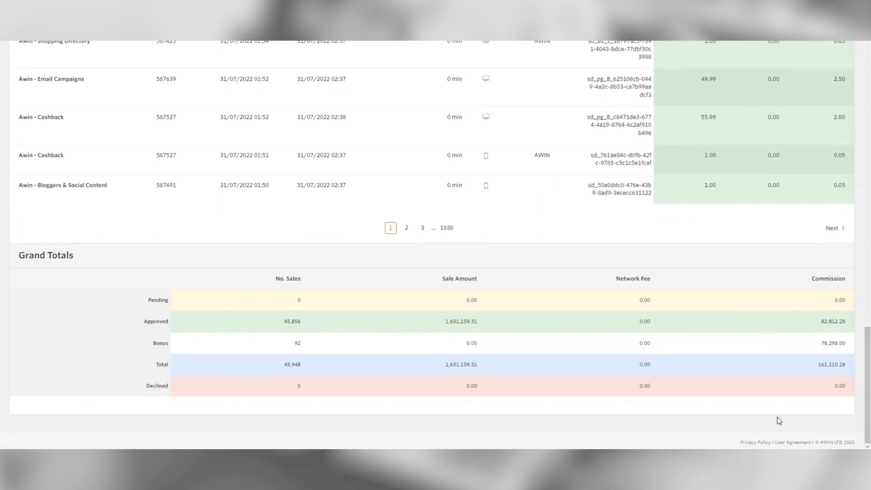
mouse_move(770, 421)
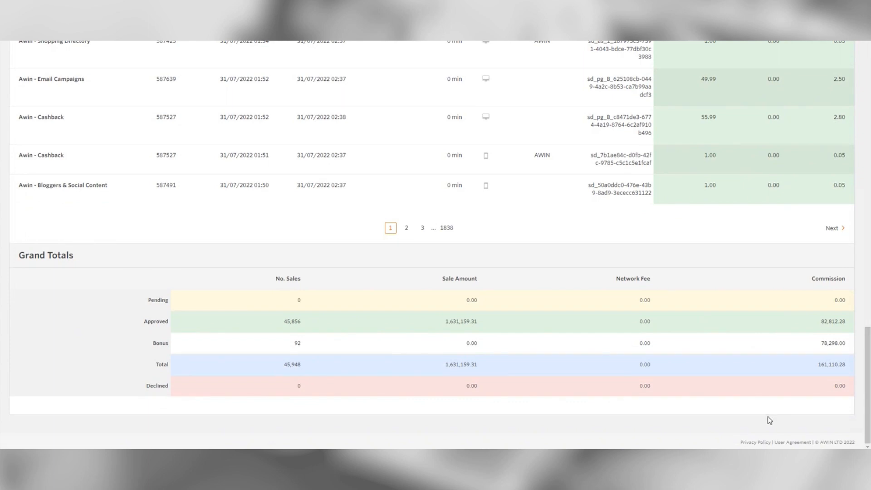
mouse_move(754, 423)
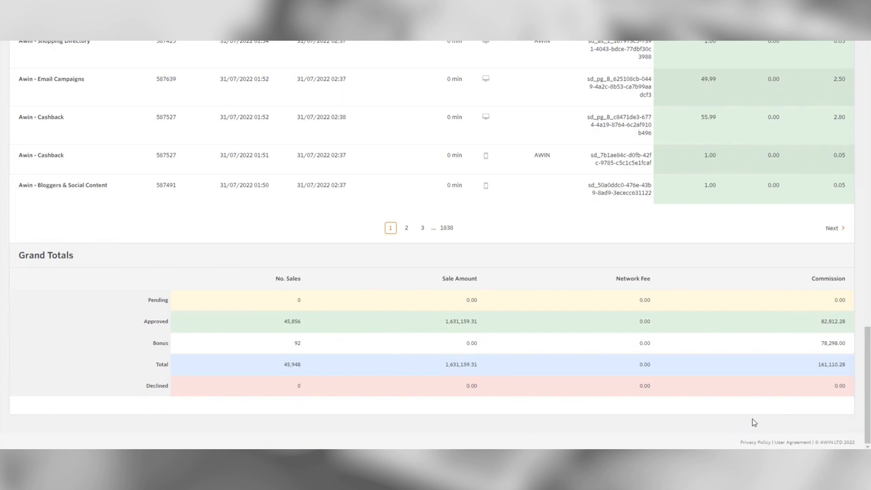
mouse_move(175, 296)
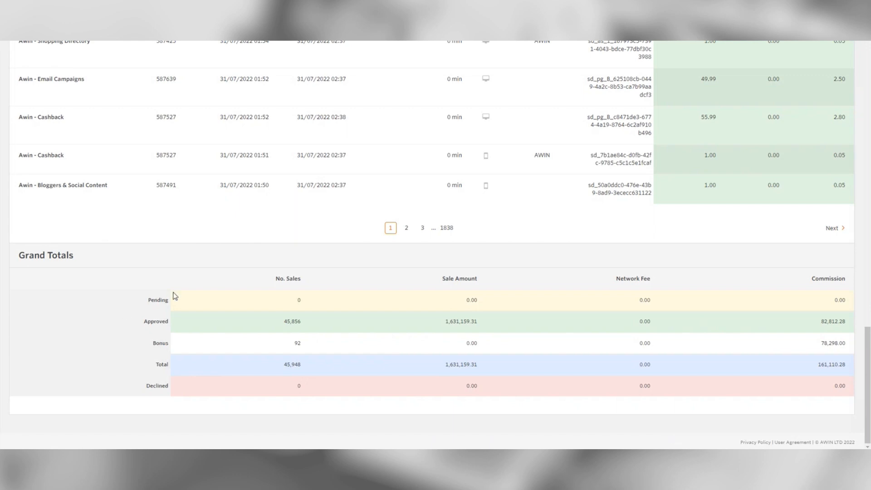
mouse_move(158, 337)
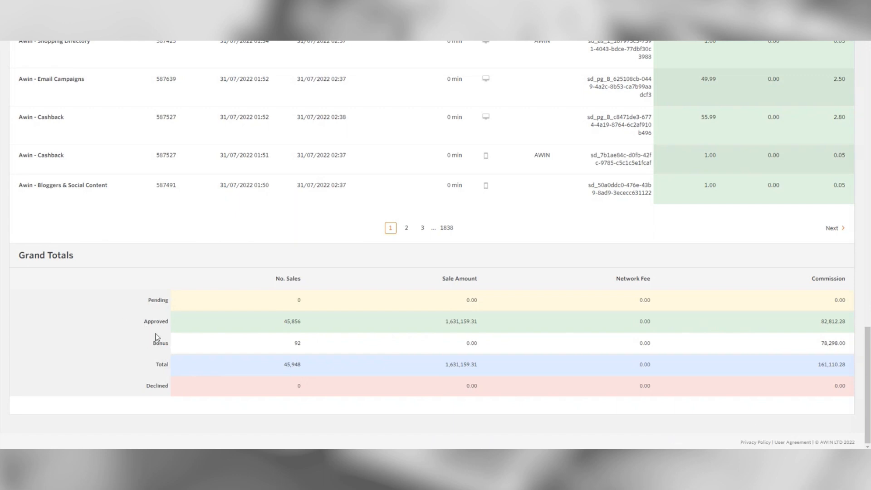
mouse_move(163, 374)
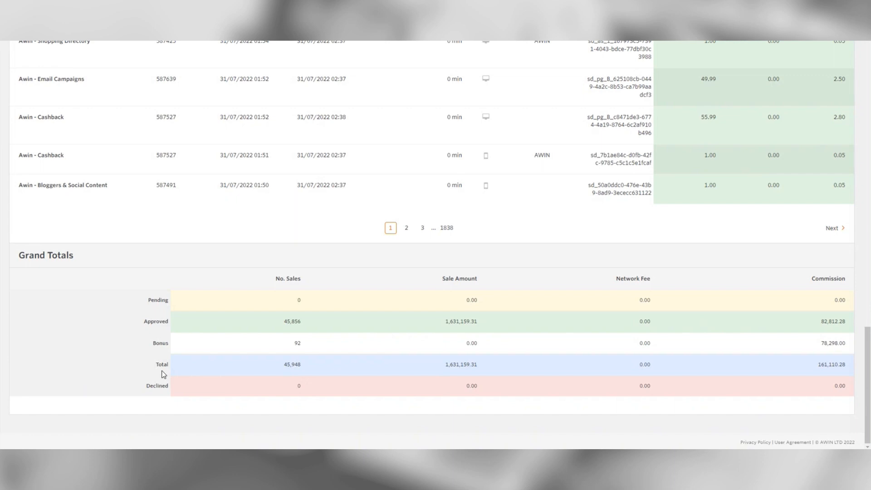
mouse_move(381, 391)
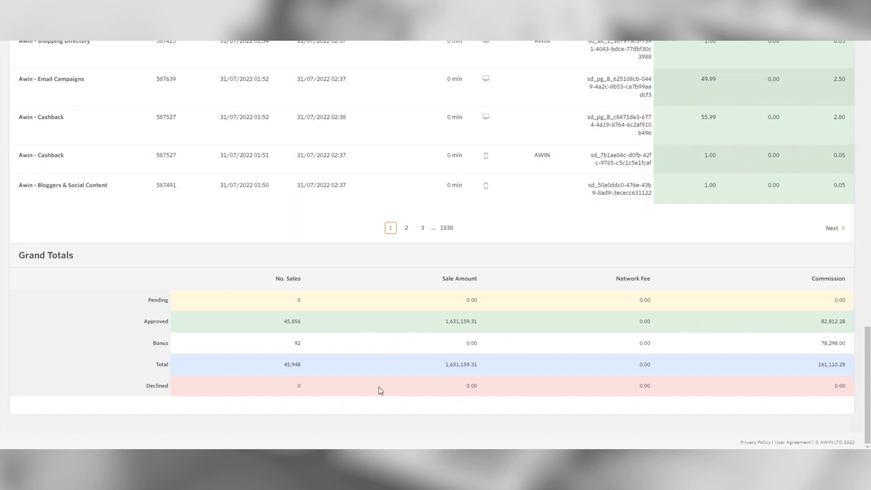
mouse_move(832, 359)
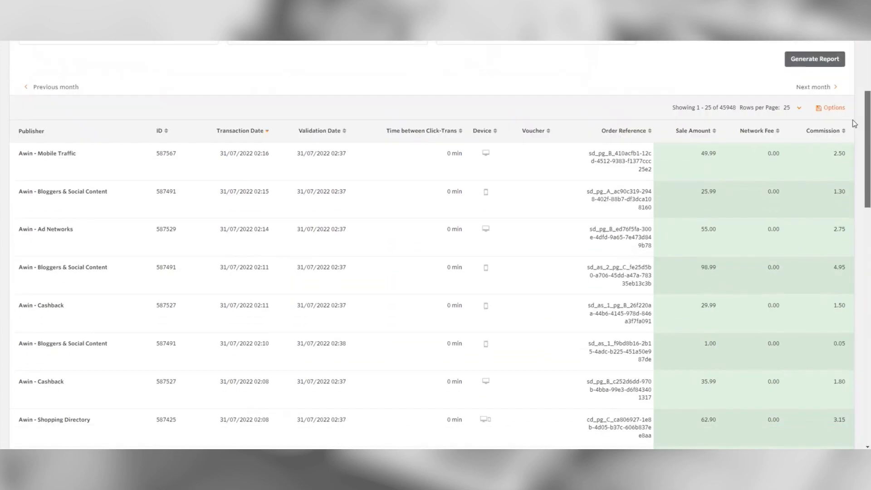
- Show the report's CSV and Excel export options
left_click(832, 106)
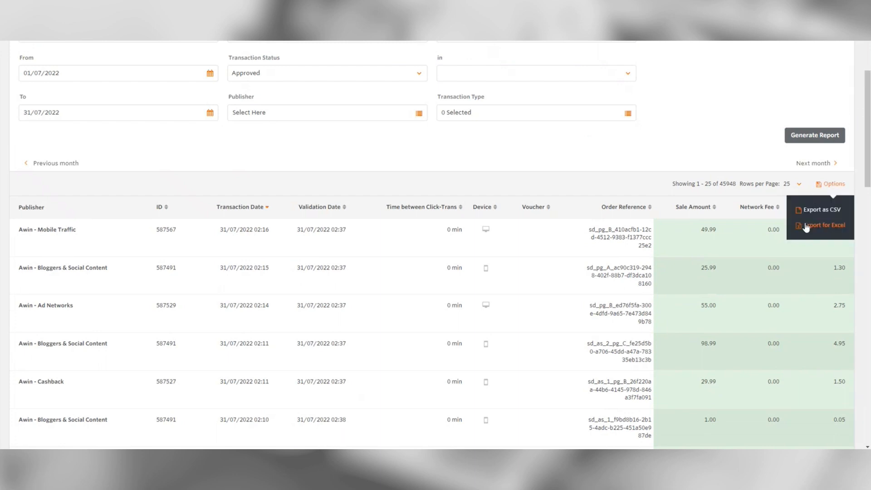